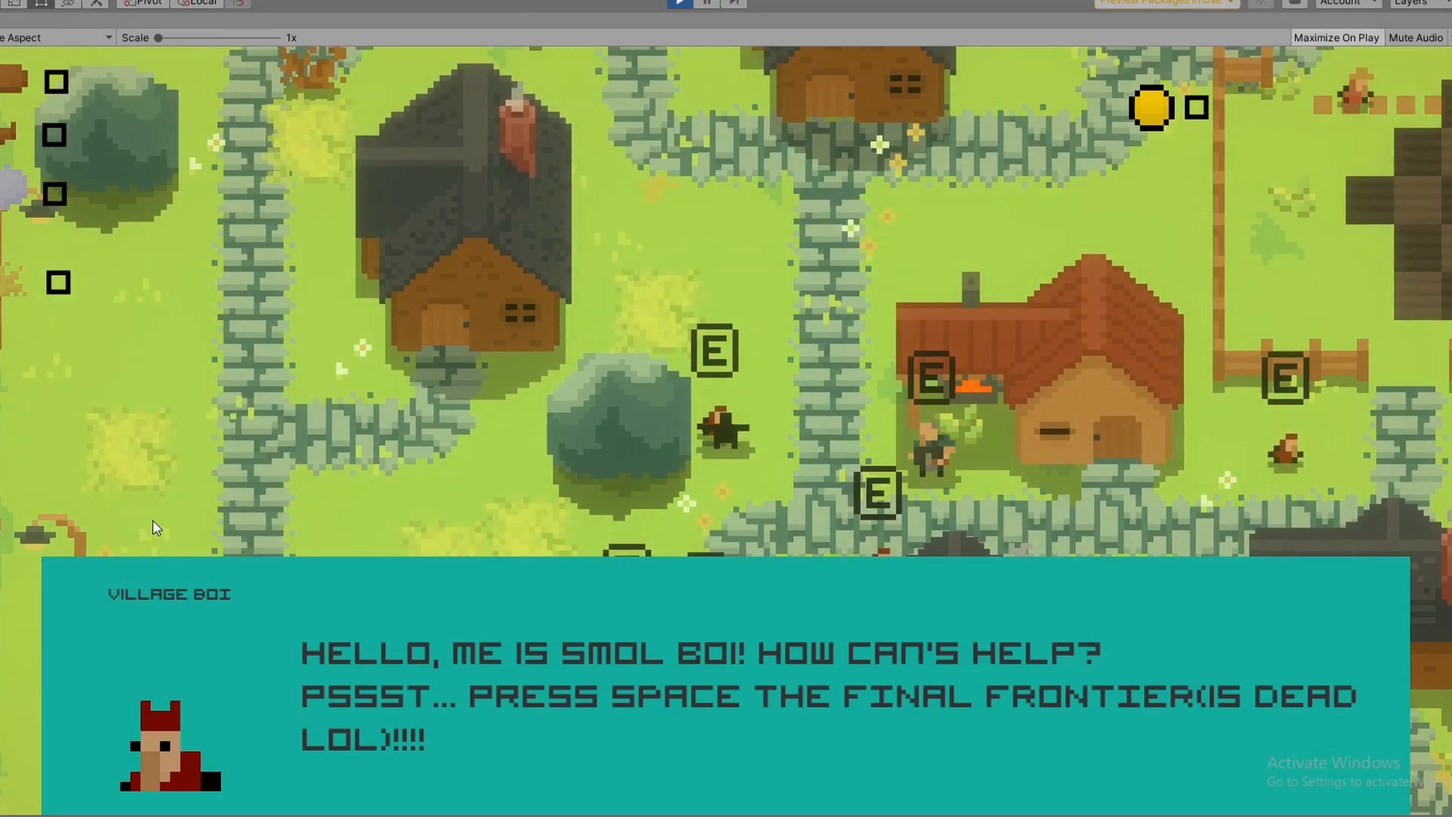
Pause the running game and pan the Scene view over the A* pathfinding grid and enemy routes
key(space)
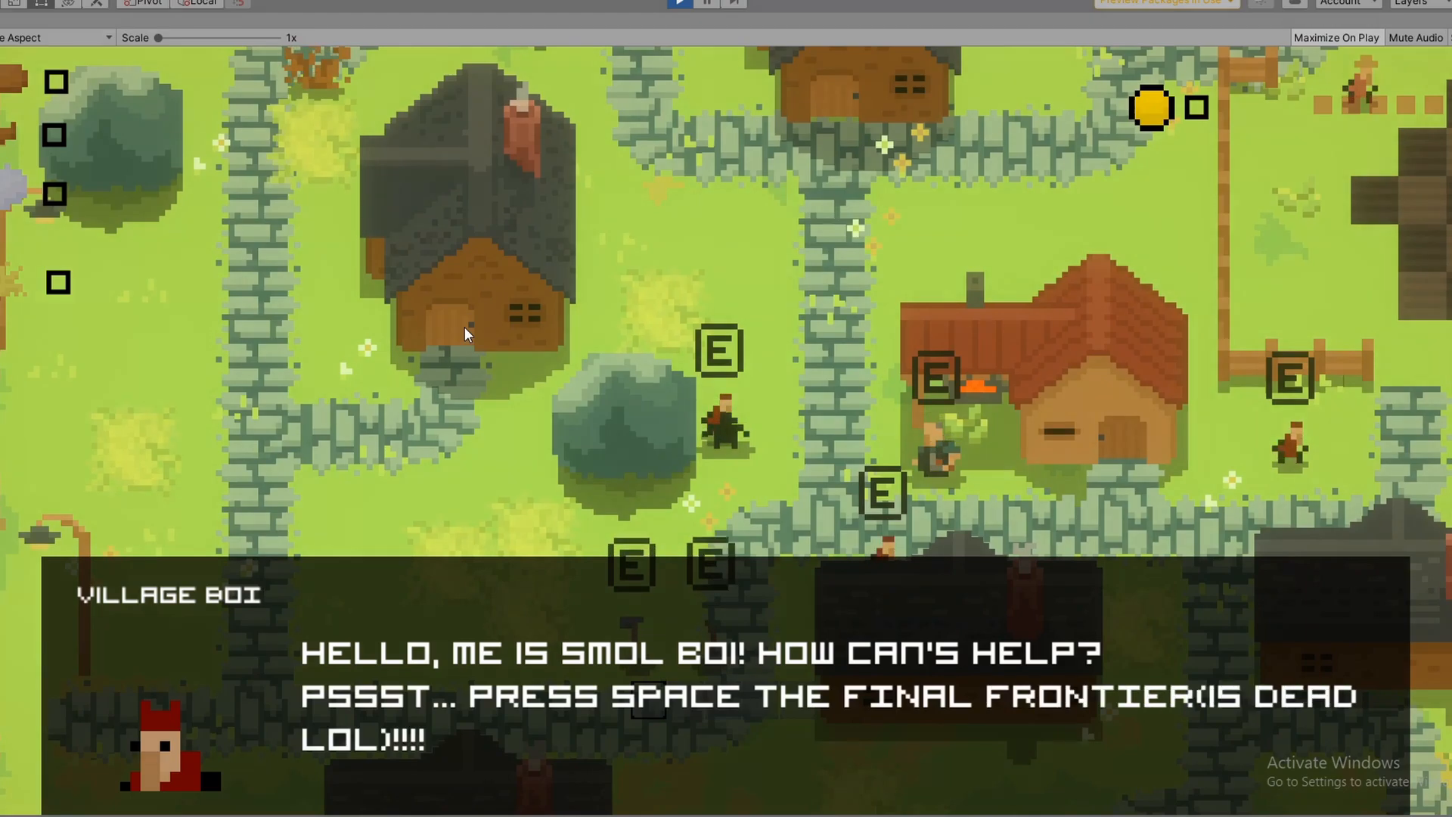
key(space)
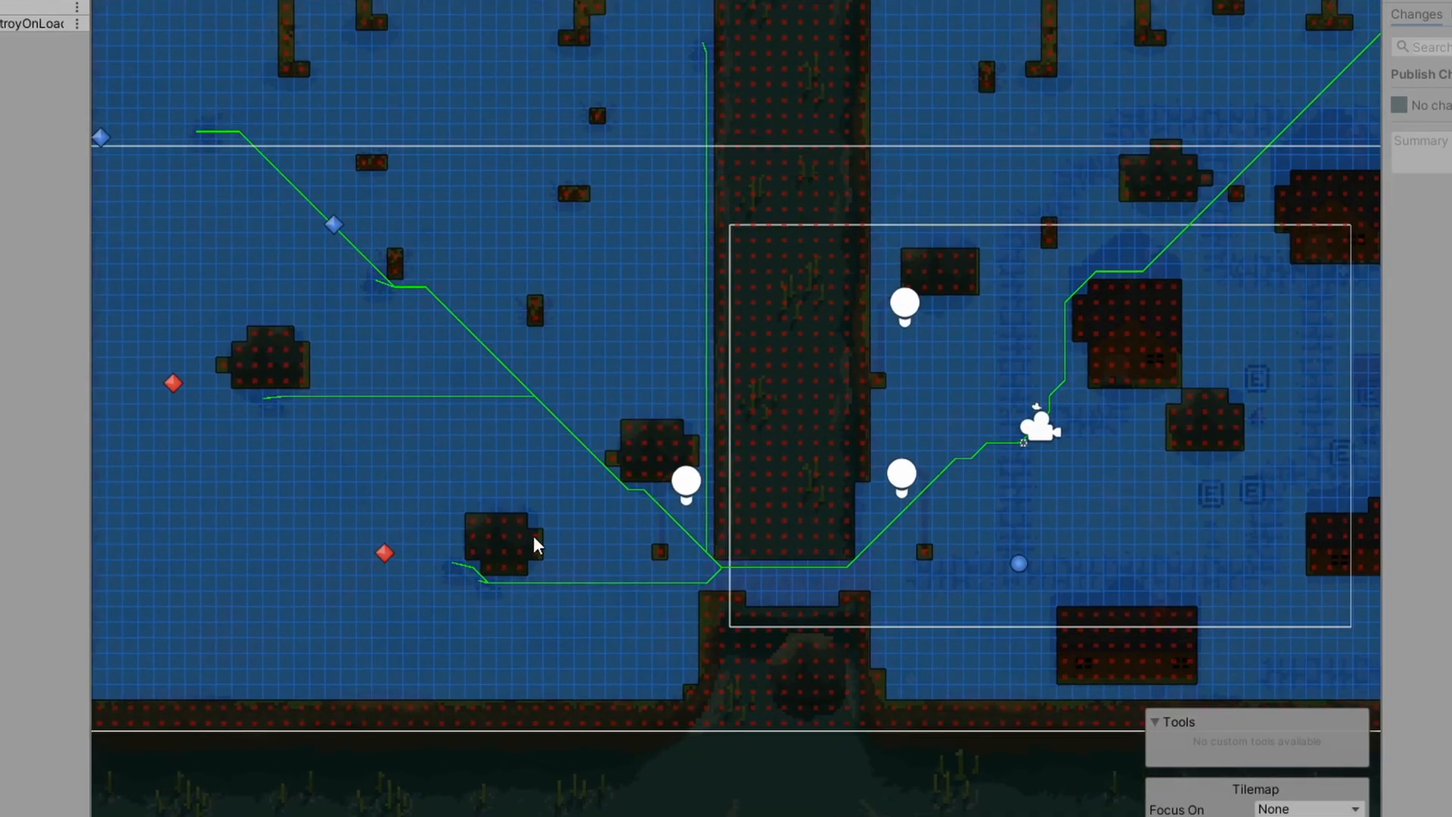
drag(538, 544, 616, 486)
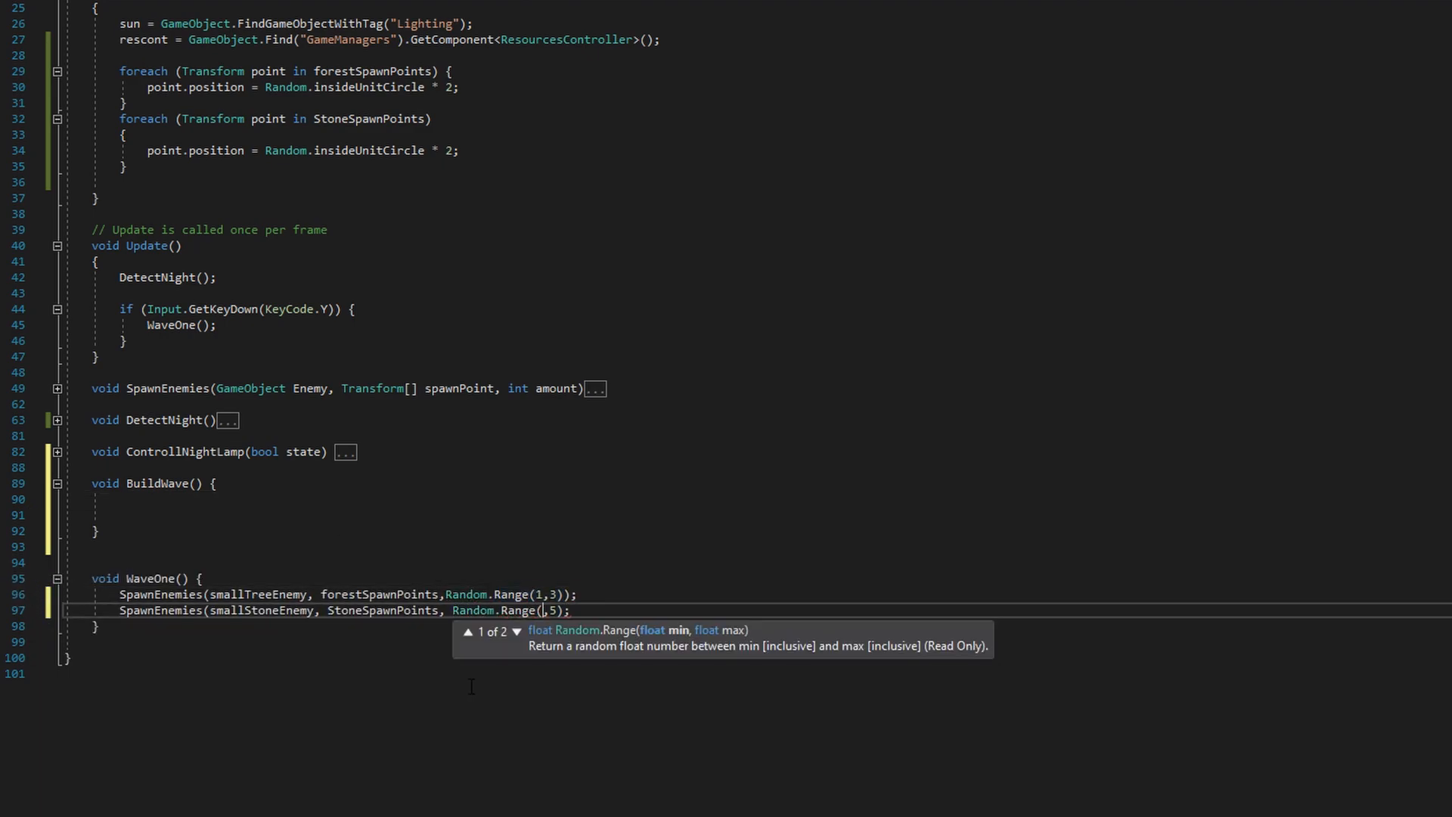
Write the first BuildWave condition comparing waveNum - 1 against newWaveType
text(if (waveNum == 1)
text(else if (waveNum > 1 && waveNum < 5) {)
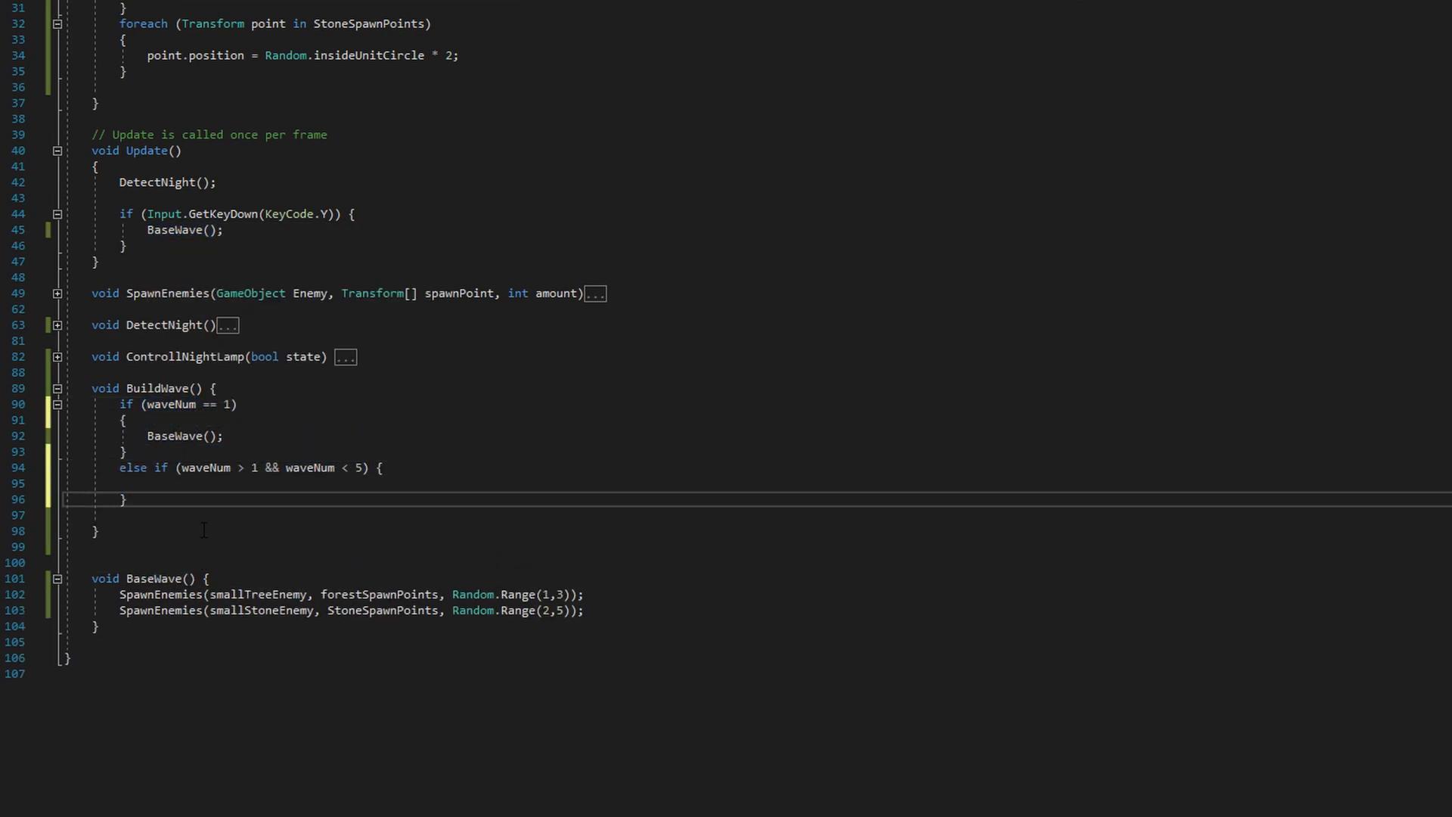
text(newWaveType)
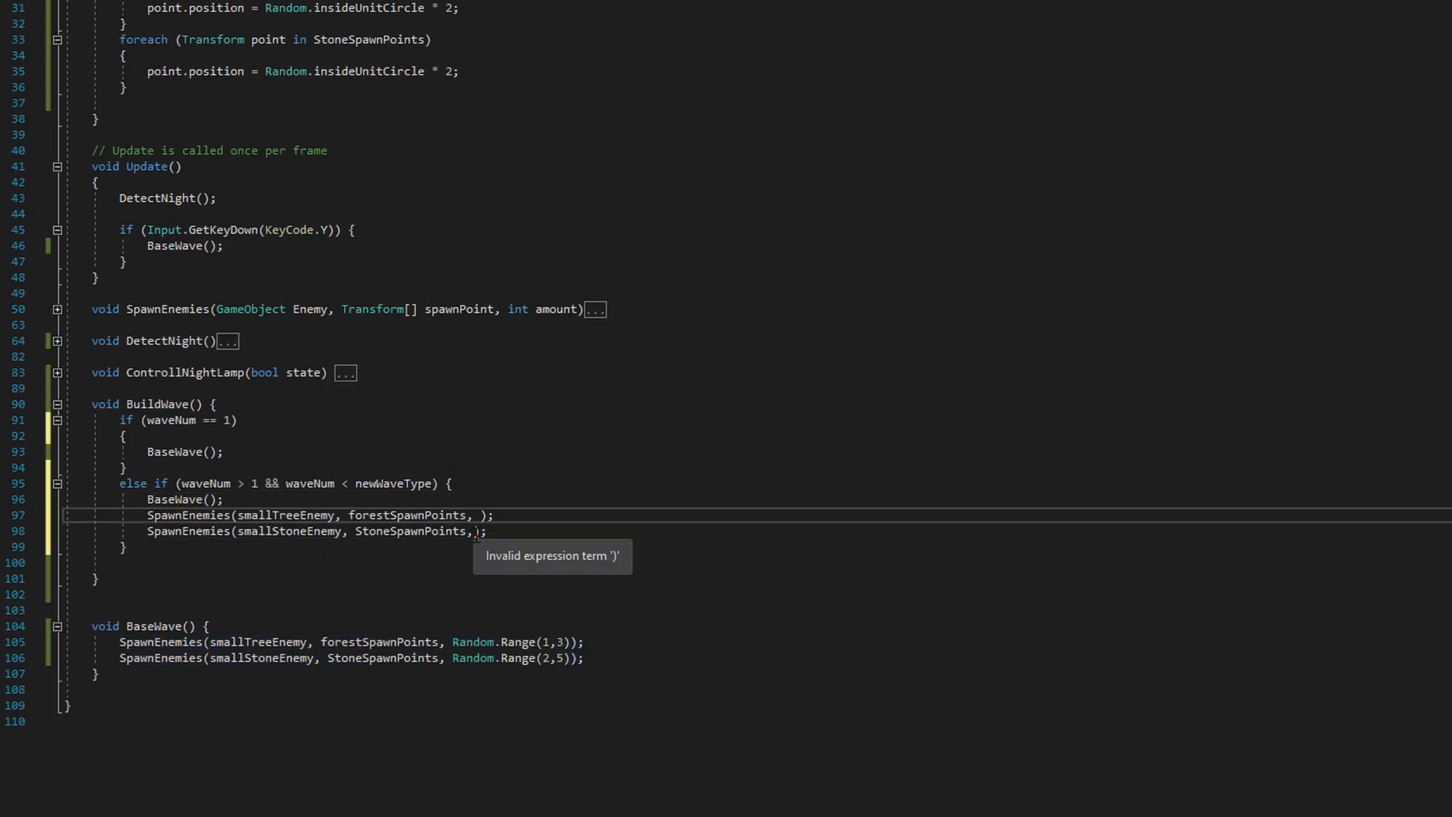
text((waveNum -1)
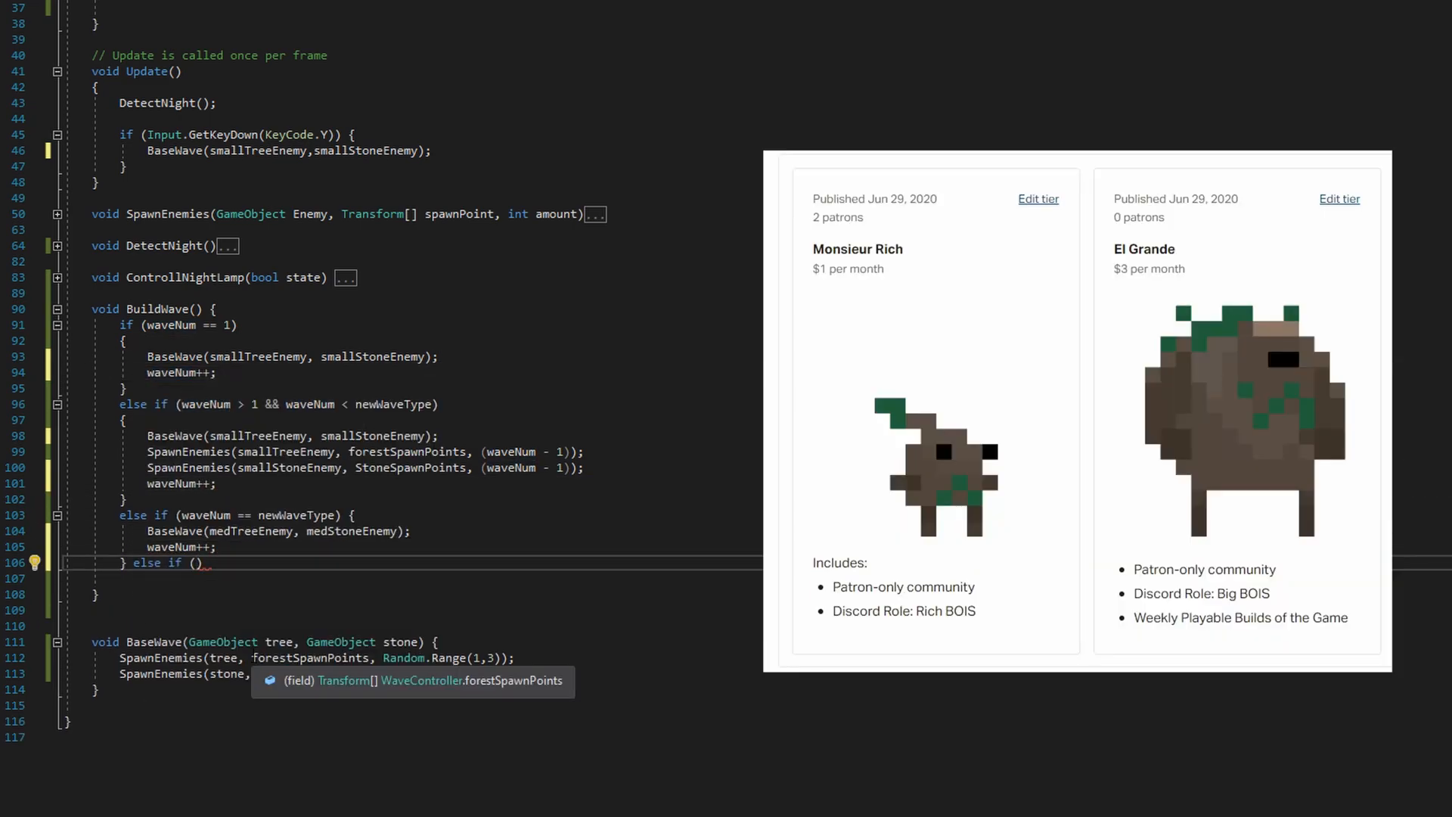
Add the later-wave branch for waveNum between newWaveType and newWaveType * 2
text(waveNum > newWaveType && waveNum <)
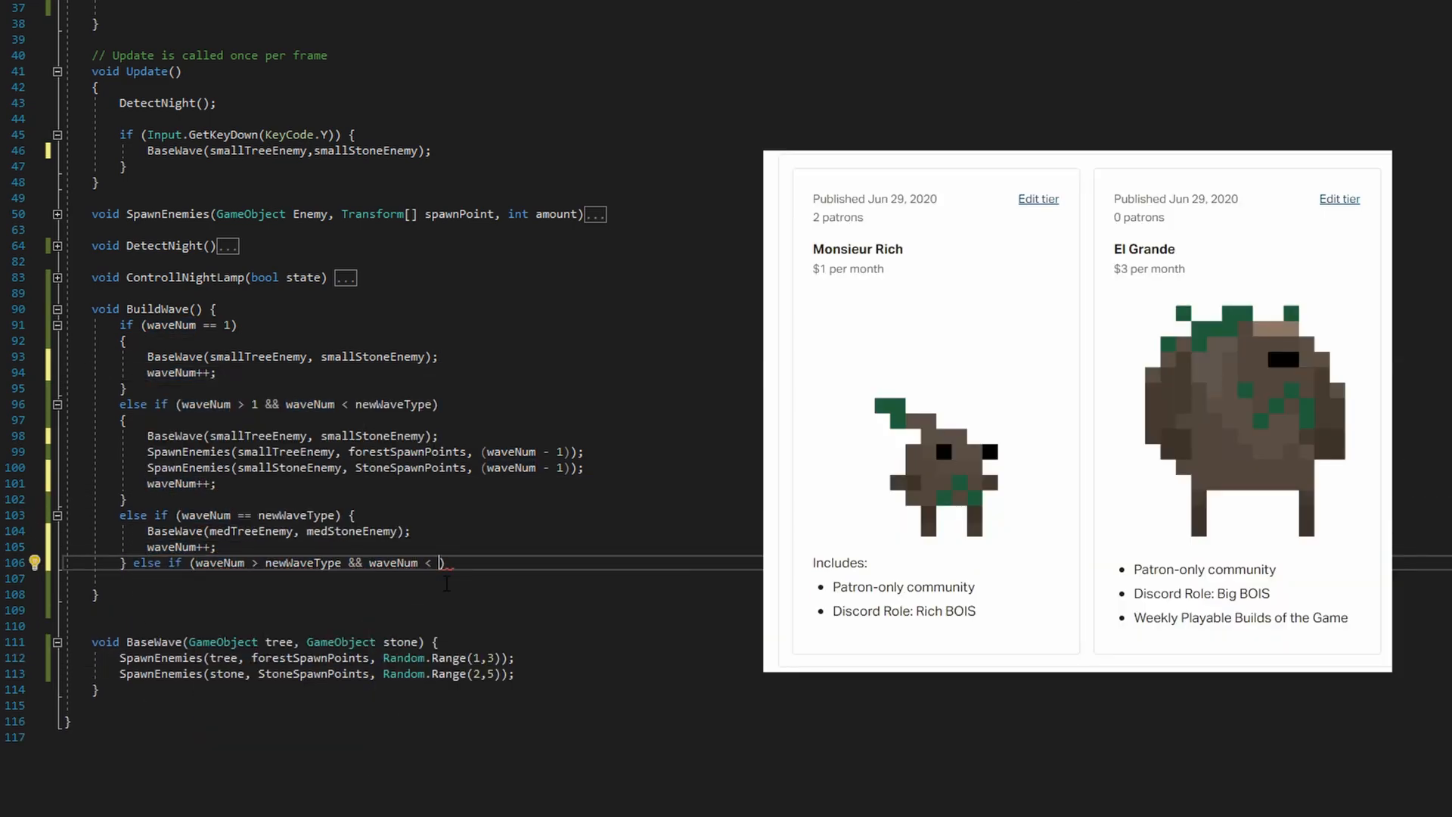
text(newWaveType * 2) {)
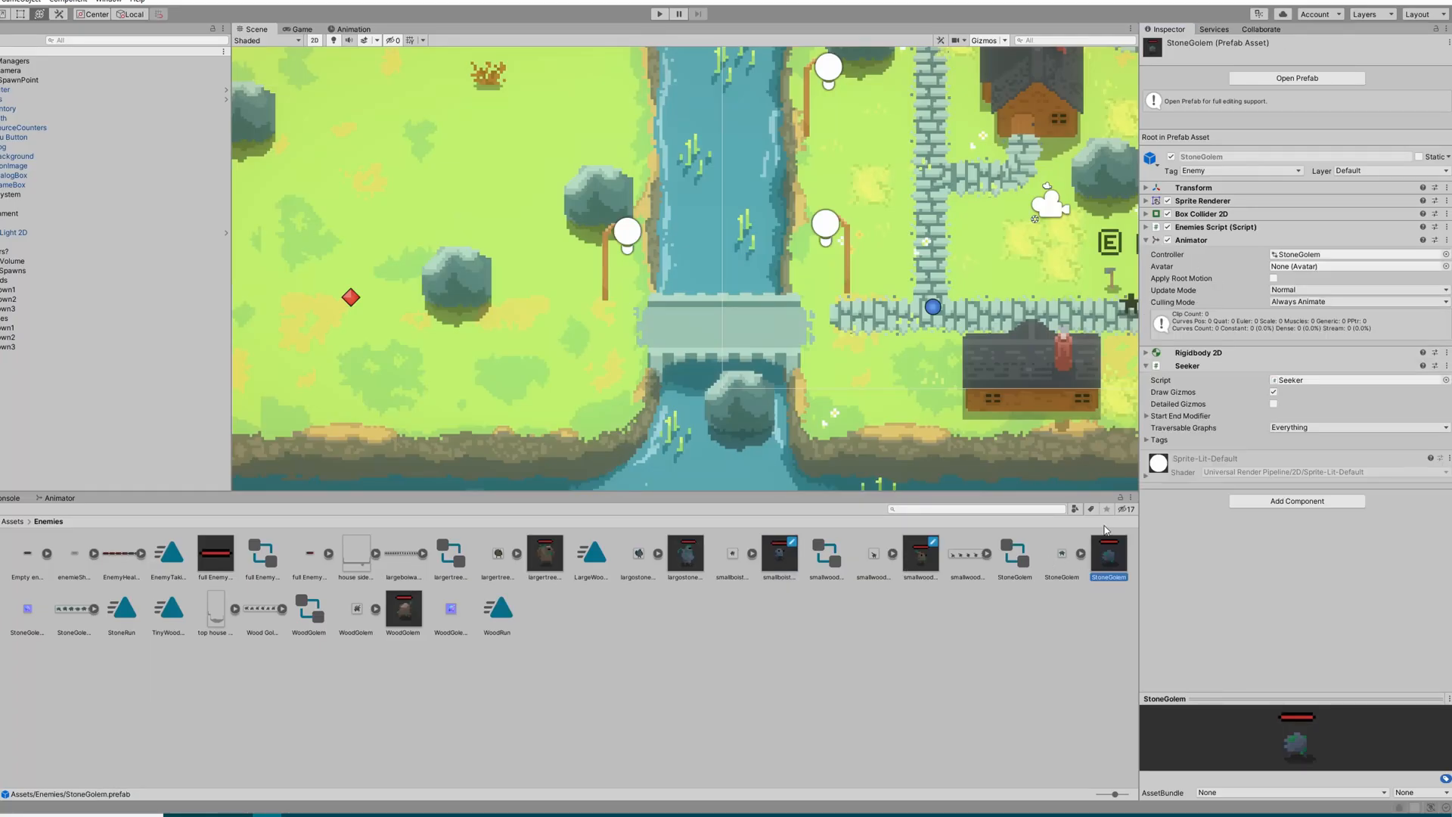
Collapse the StoneGolem Animator and inspect the largestoneboy prefab's rigidbody, seeker and enemy script
click(1146, 240)
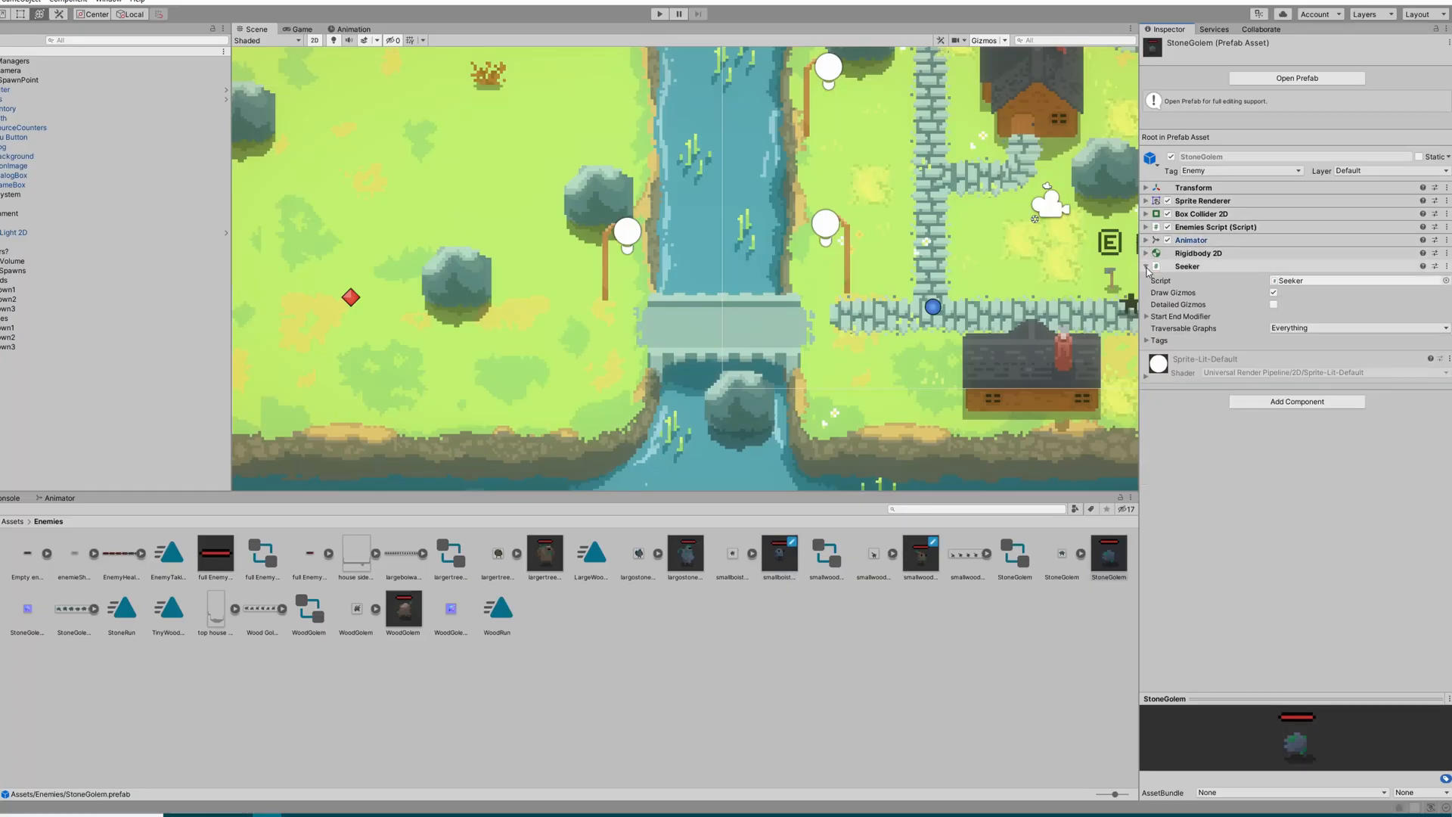
click(684, 553)
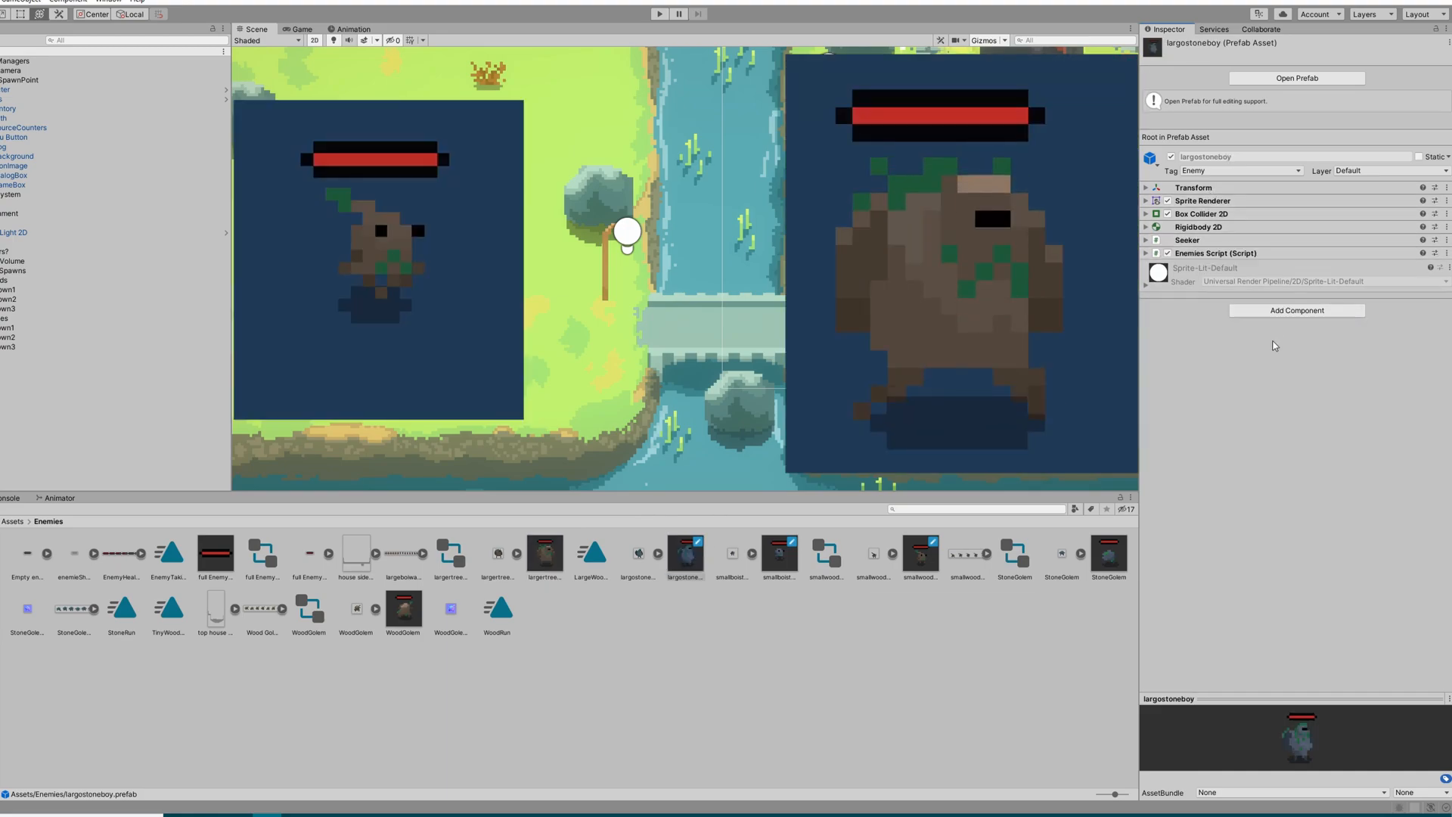
click(544, 554)
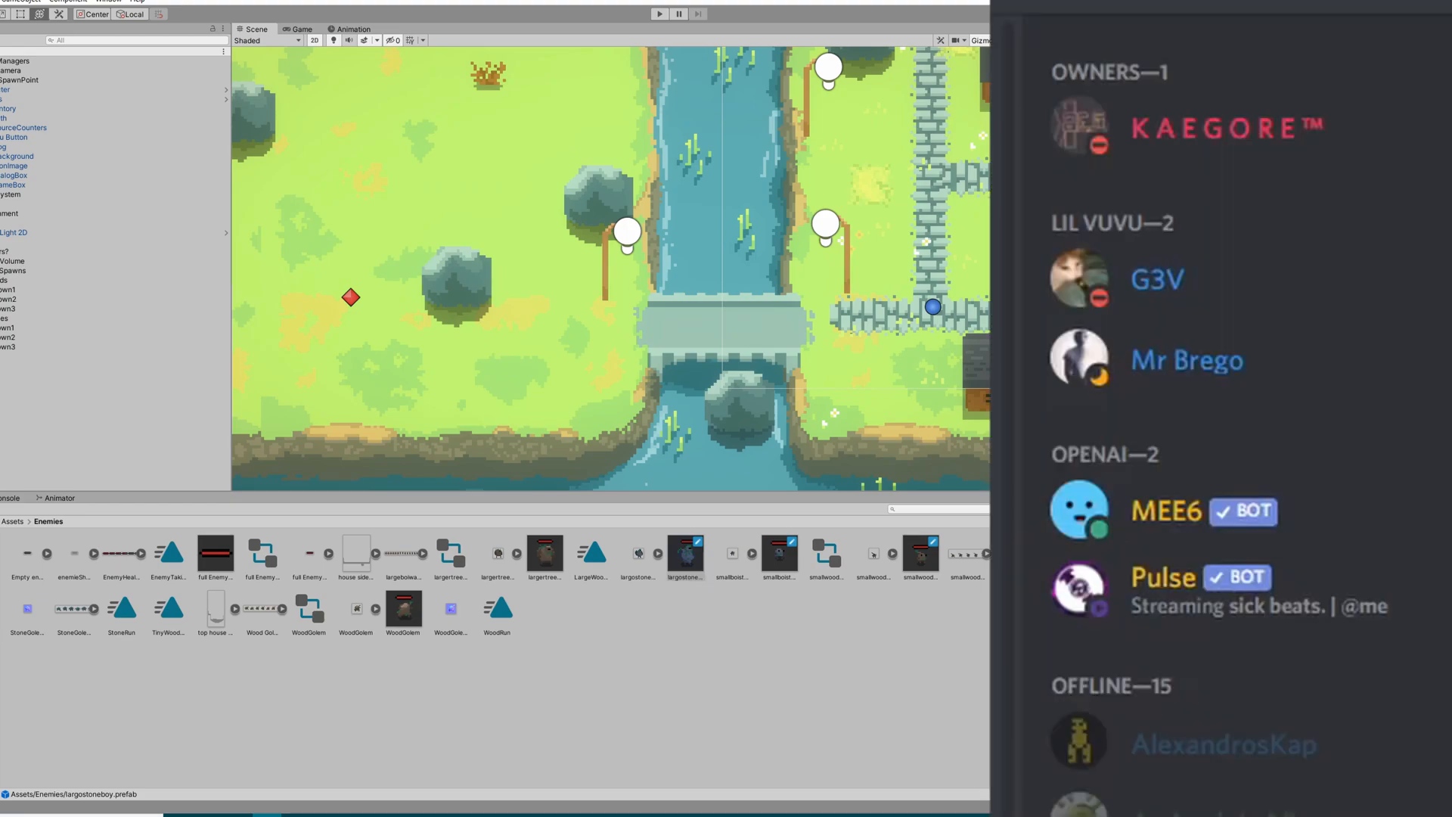
Zoom out over the whole village map, check the running Game view, and return to the Scene overview
scroll(down, 3)
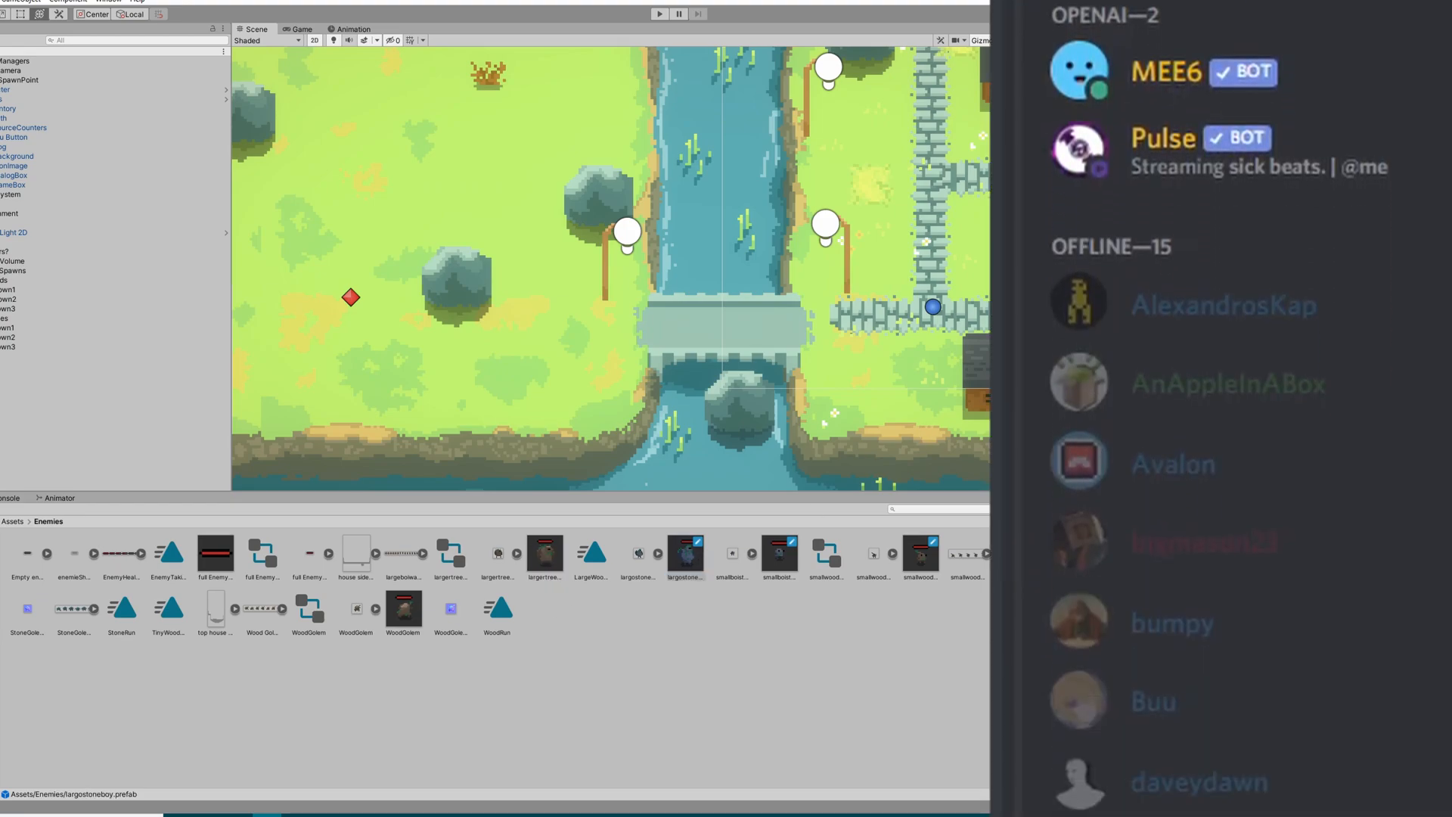
click(545, 554)
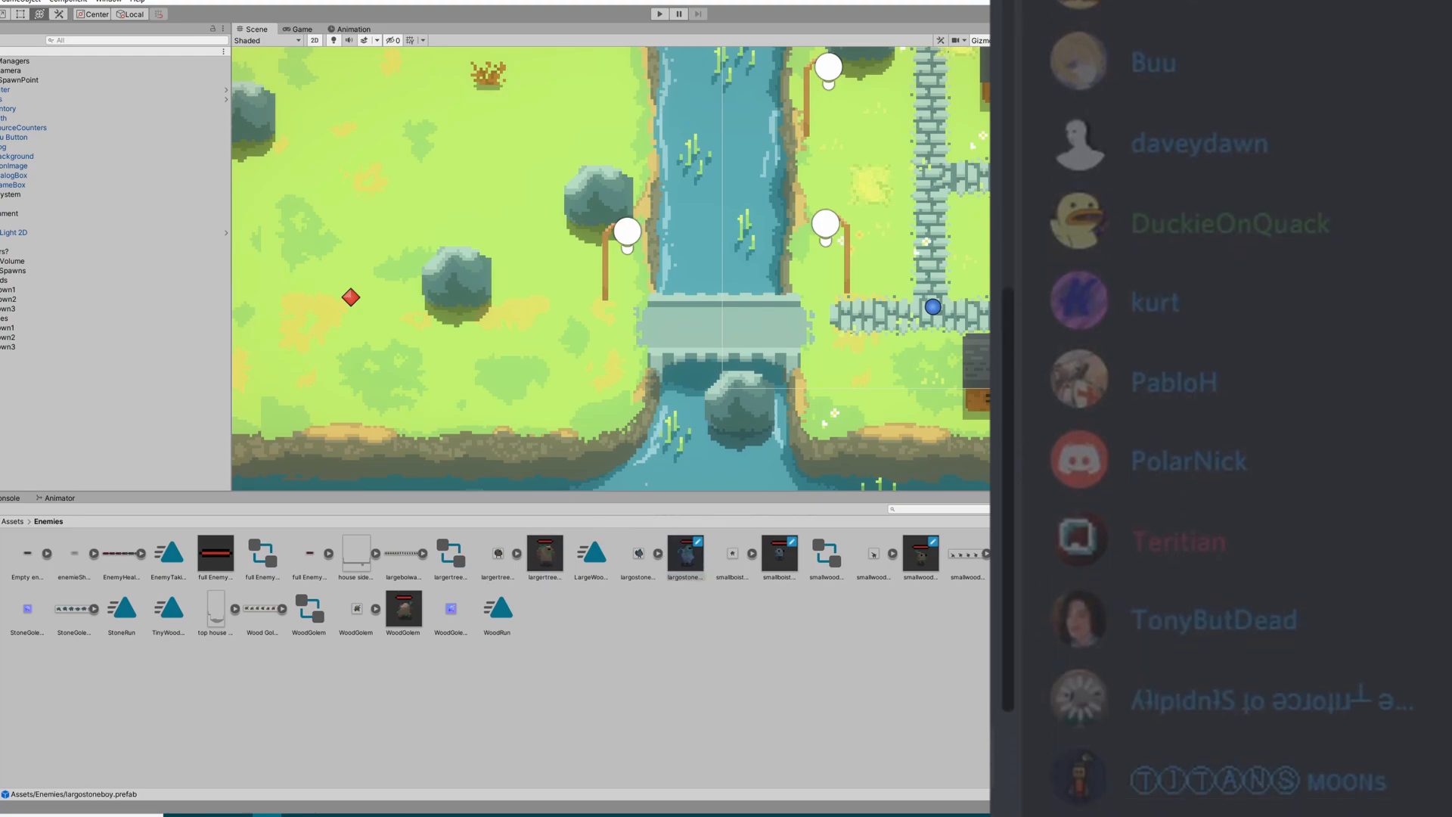
click(780, 554)
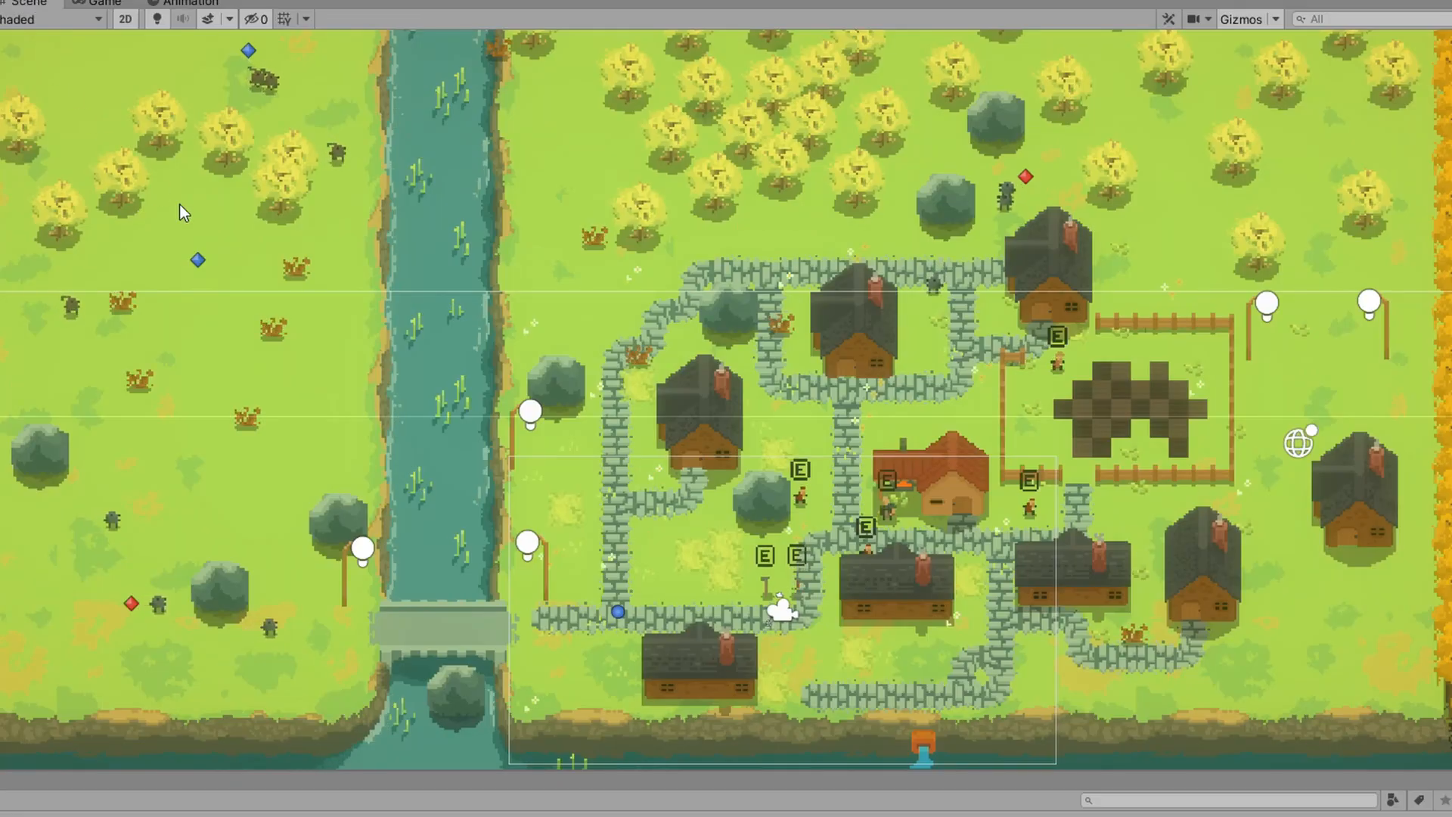
click(92, 3)
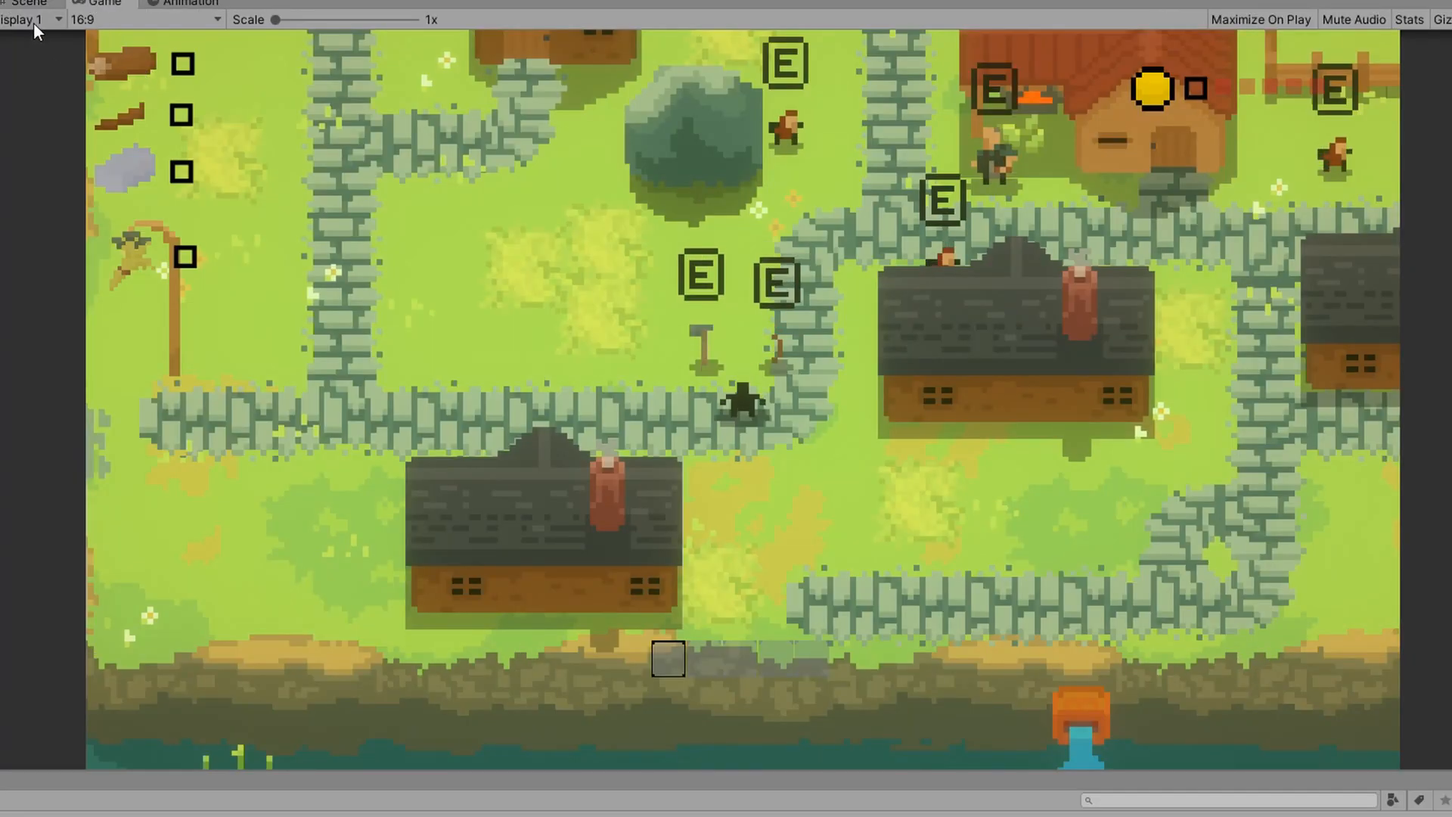
click(26, 6)
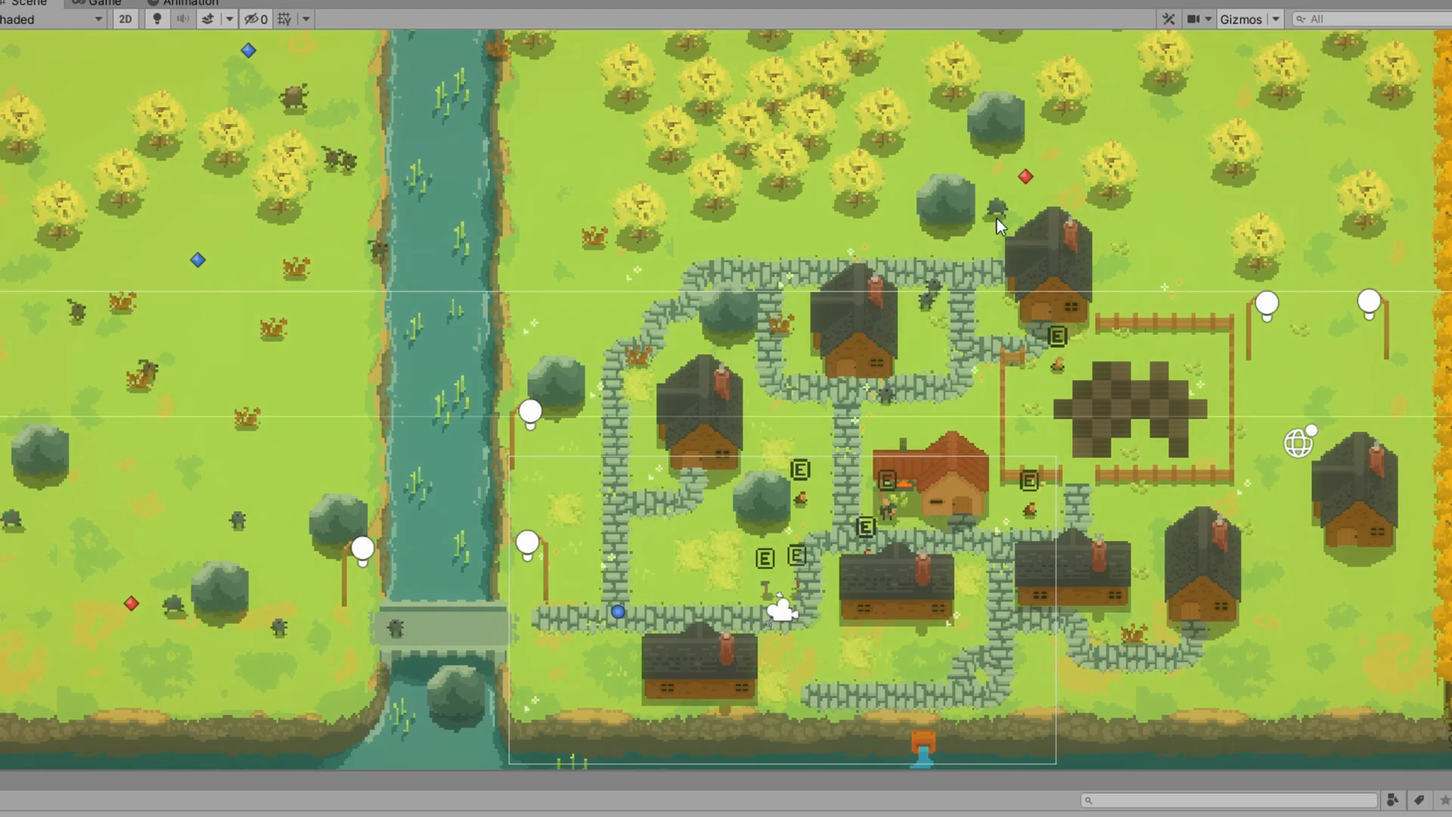